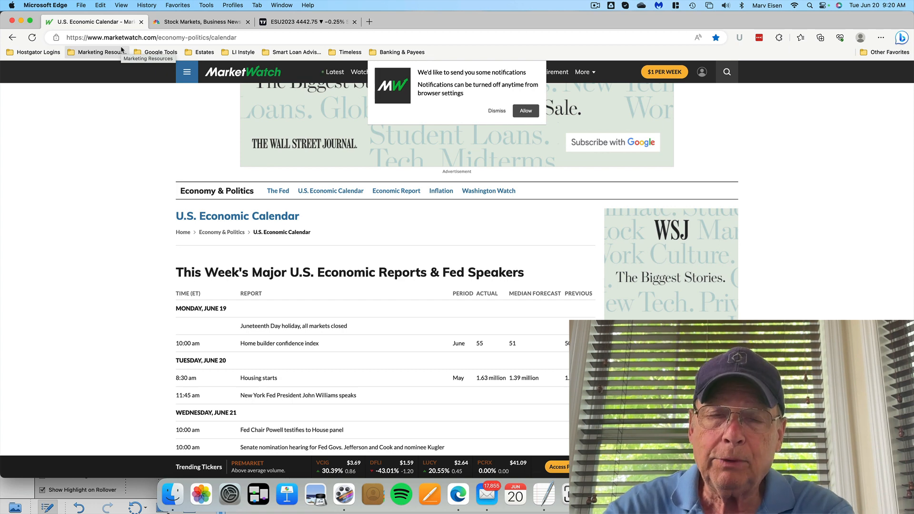
pyautogui.moveTo(93, 75)
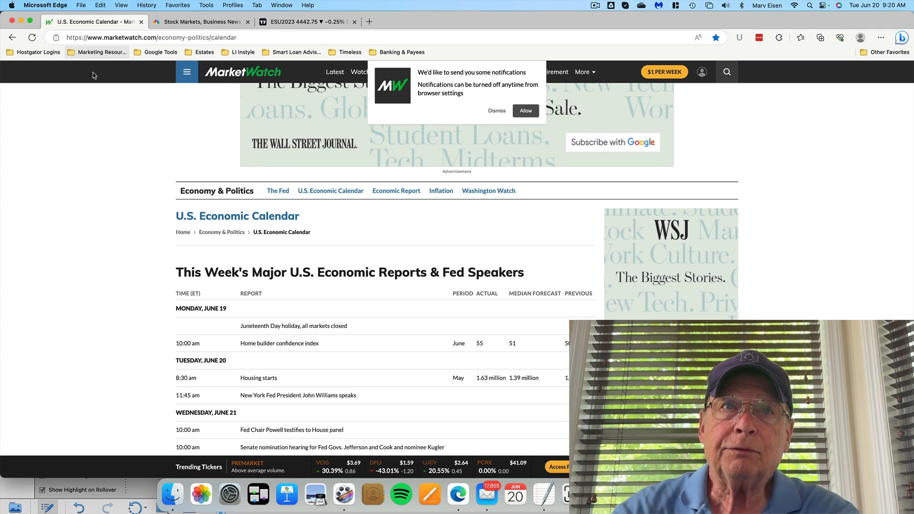
pyautogui.moveTo(96, 132)
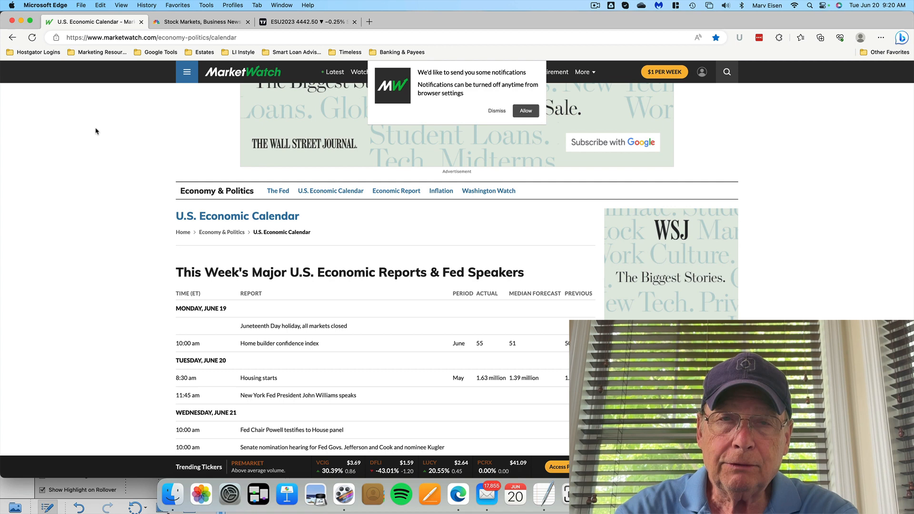
pyautogui.moveTo(92, 208)
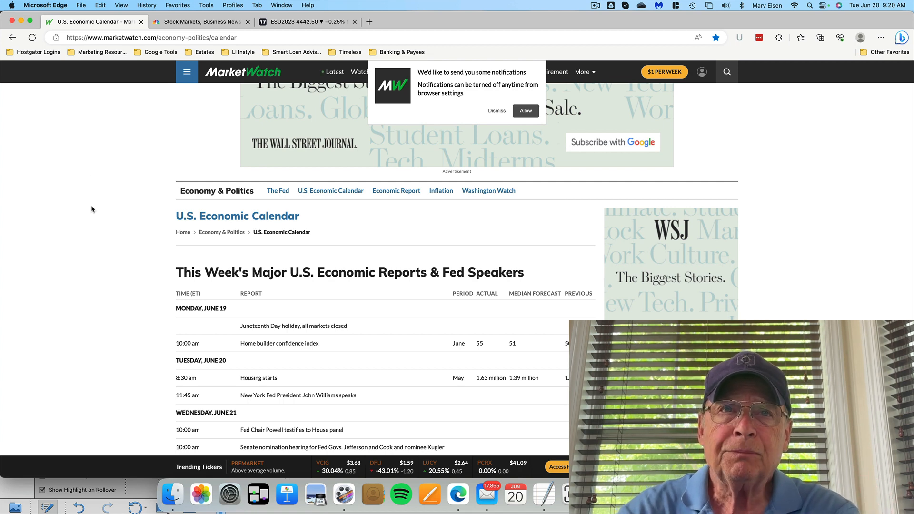
pyautogui.moveTo(232, 382)
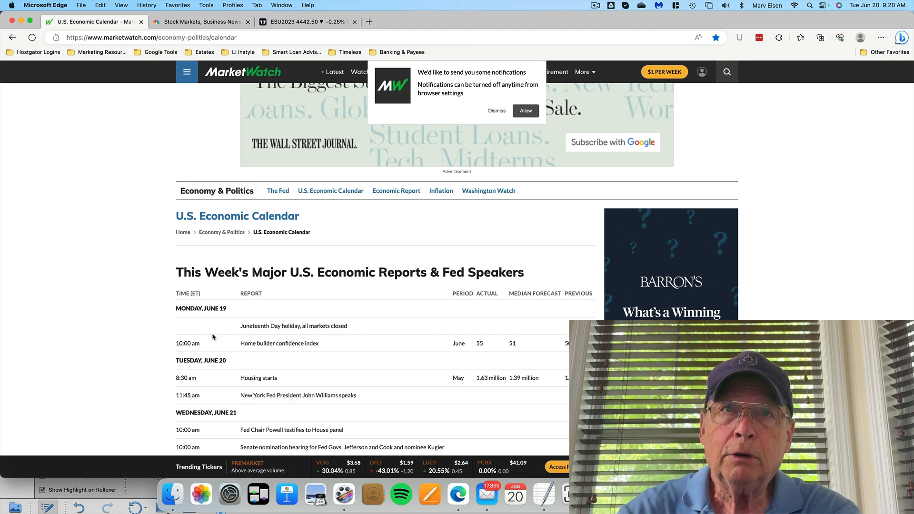
# - Switch to the CNBC tab and scroll through the stock-futures-falling headlines and pre-market stories
pyautogui.click(201, 22)
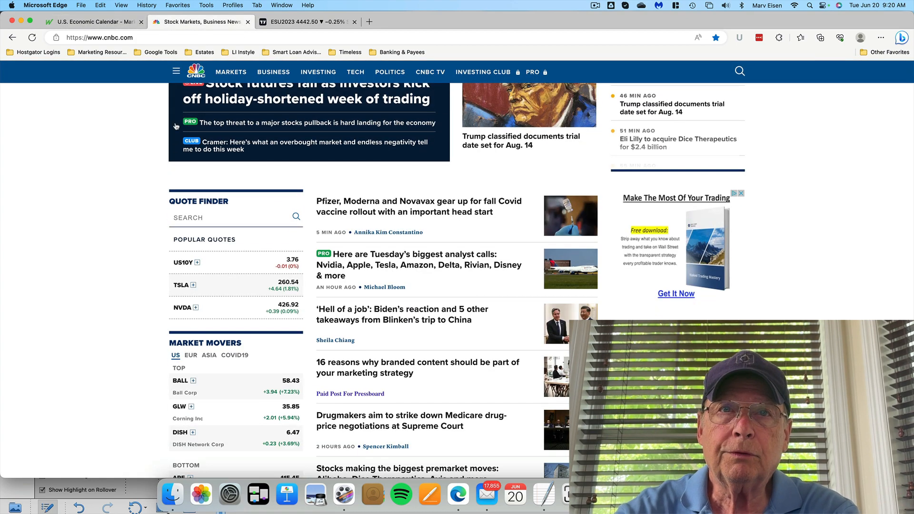
pyautogui.scroll(3)
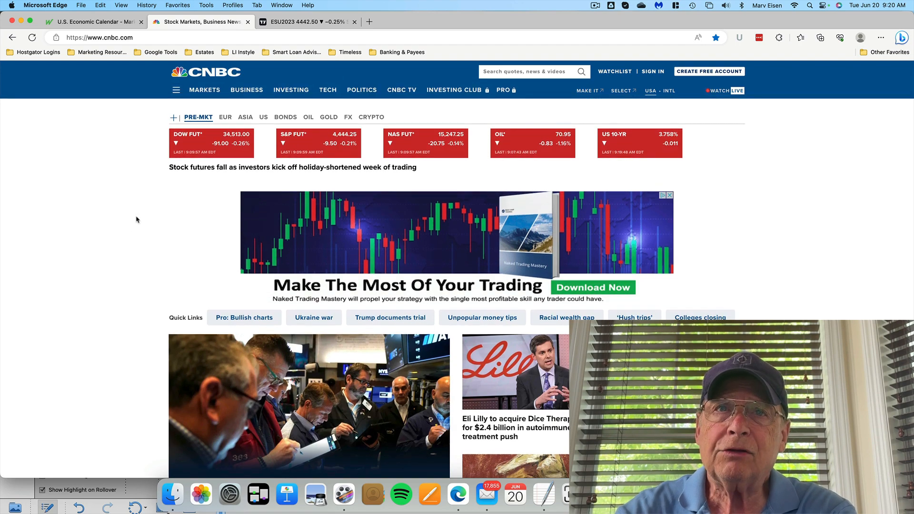
pyautogui.moveTo(146, 211)
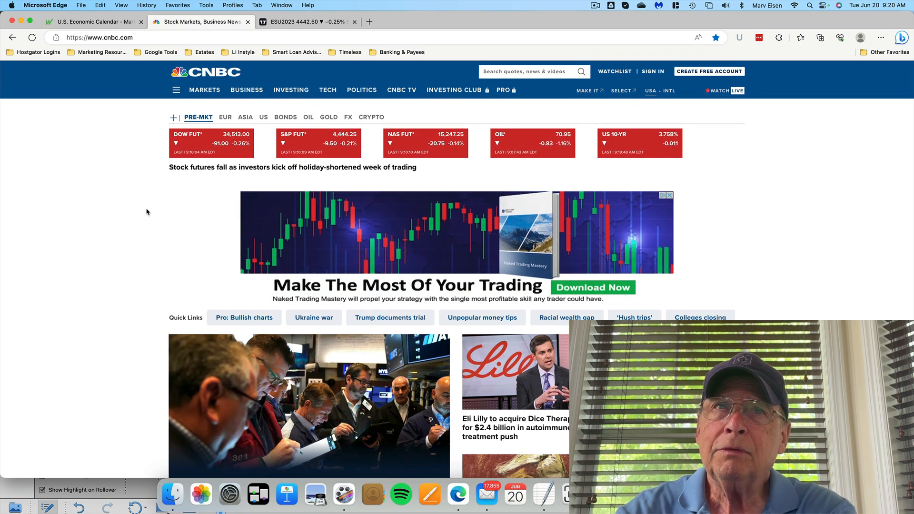
pyautogui.scroll(-3)
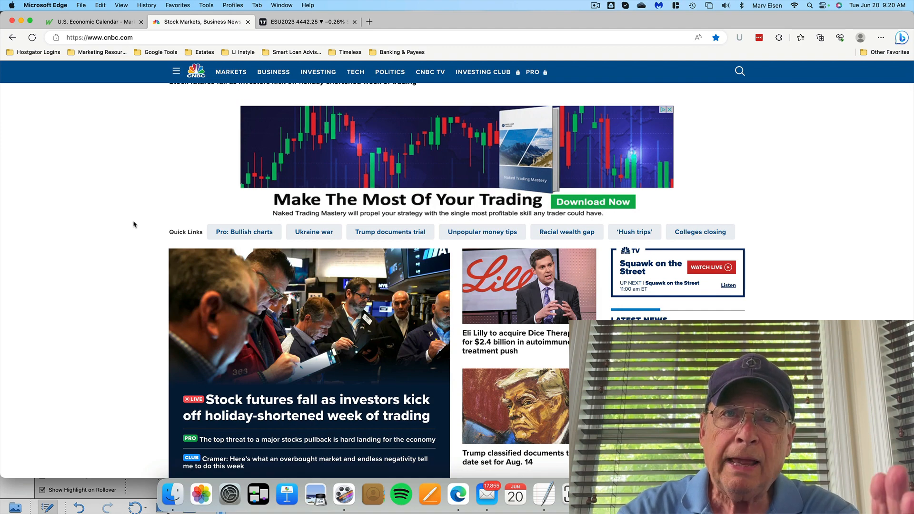
pyautogui.scroll(-3)
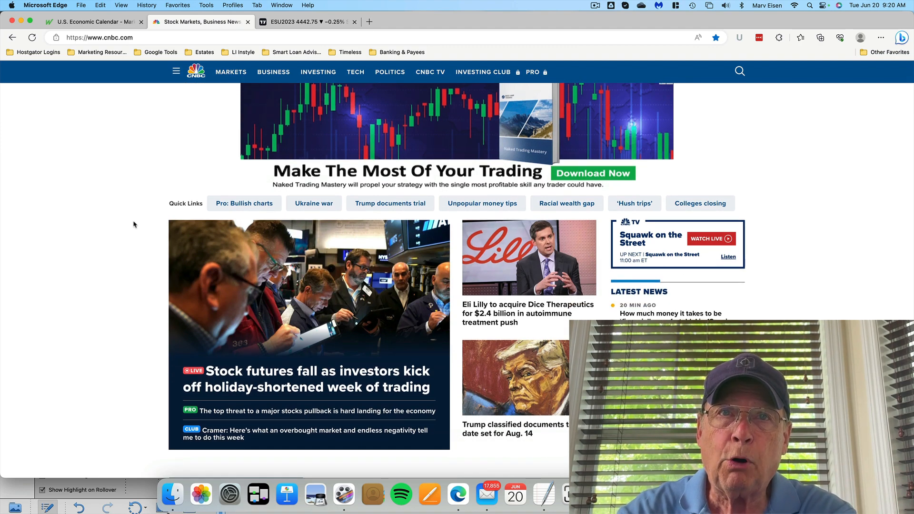
pyautogui.moveTo(363, 369)
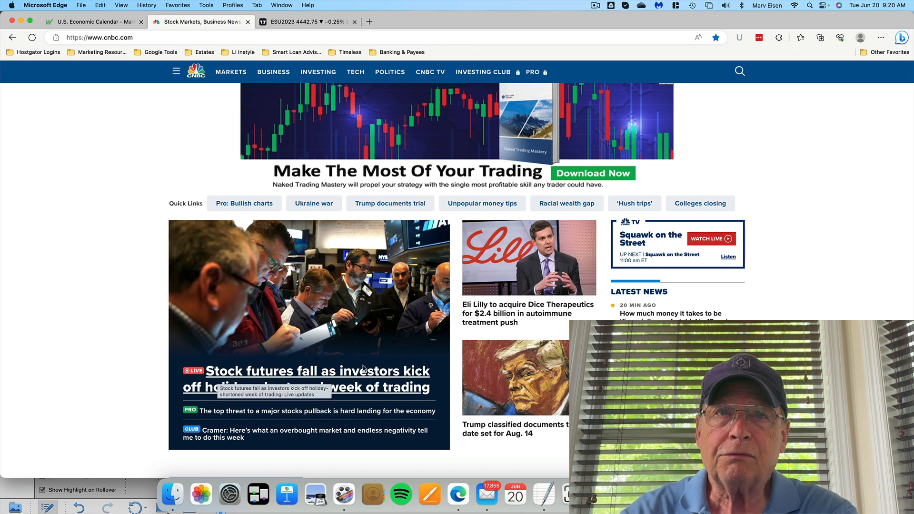
pyautogui.scroll(-3)
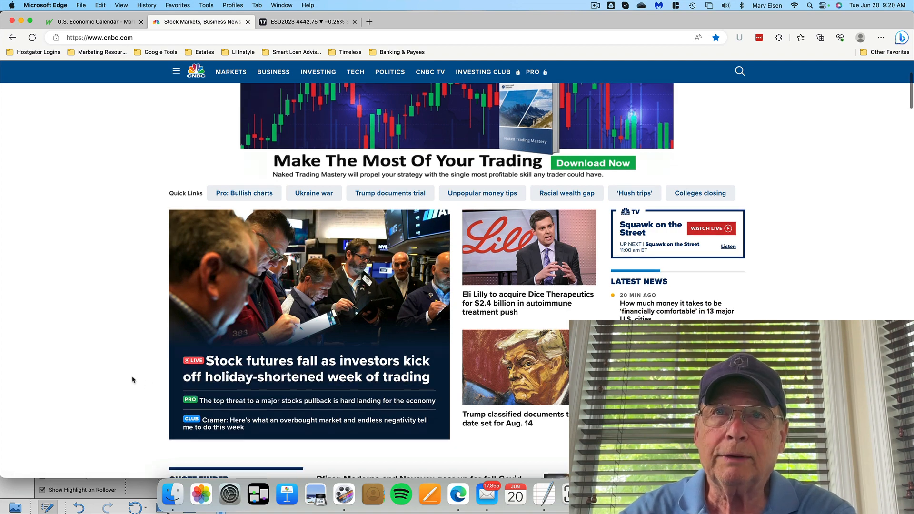
pyautogui.scroll(-3)
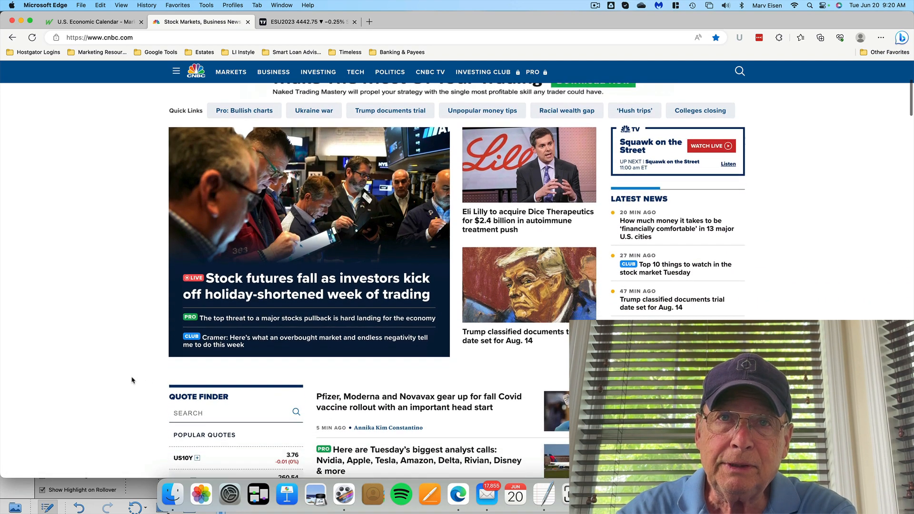
pyautogui.scroll(-3)
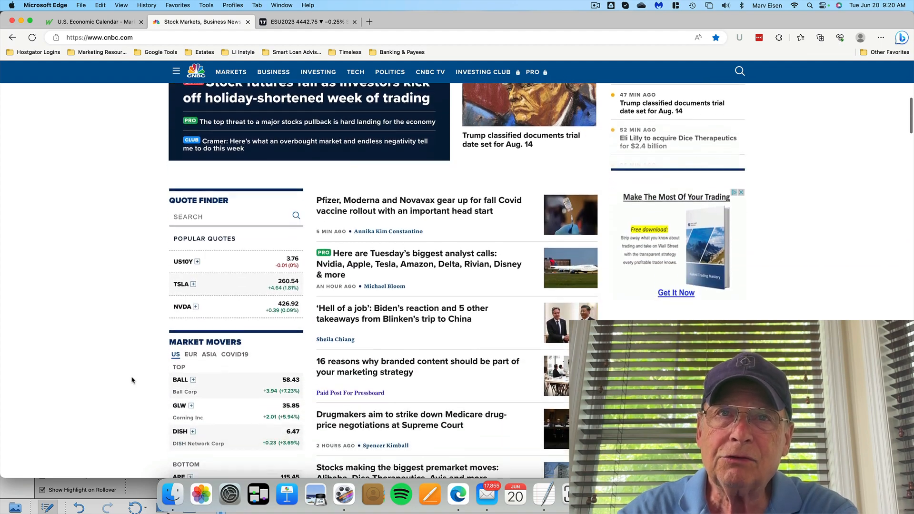
pyautogui.scroll(-3)
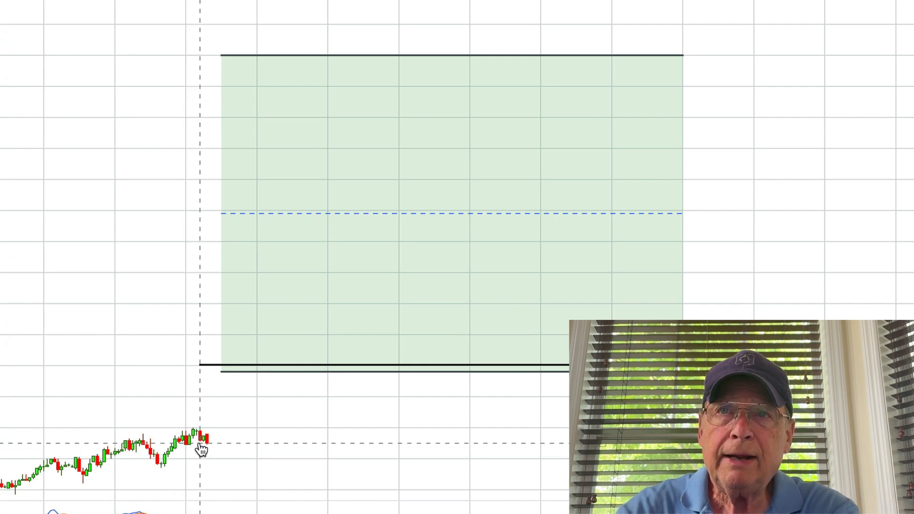
pyautogui.moveTo(204, 451)
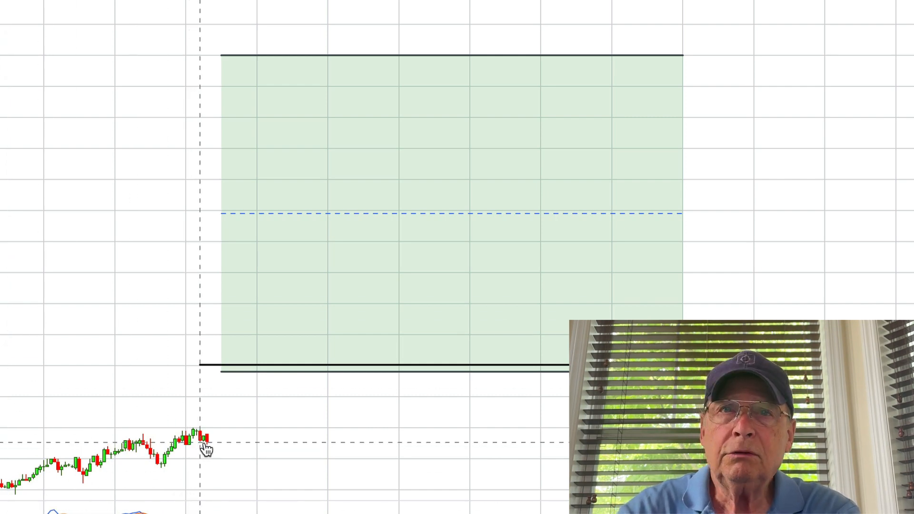